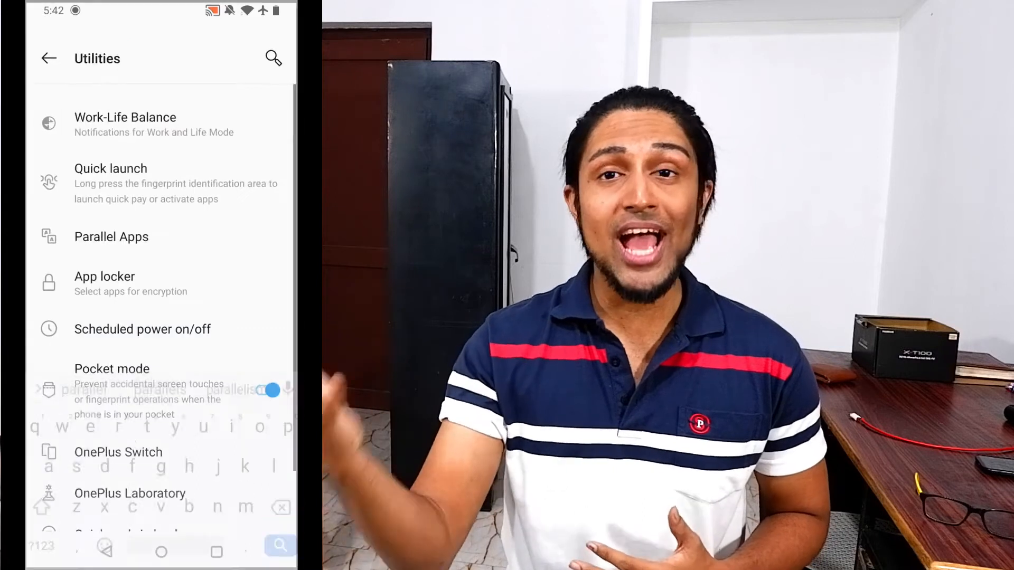
Open the settings search from the Utilities page.
click(111, 237)
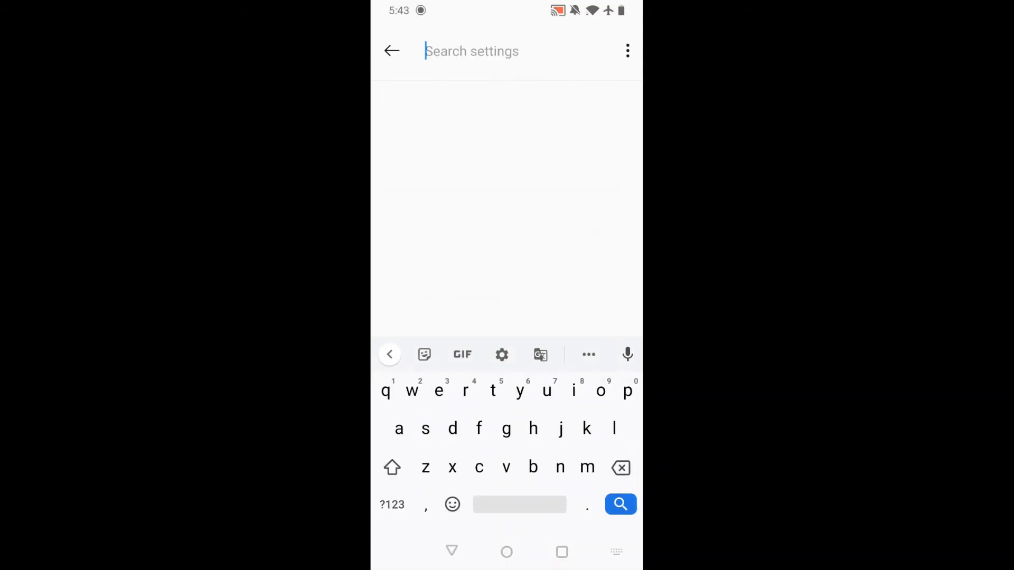
Search settings for 'parallel' and open the Parallel Apps result.
text(parallel)
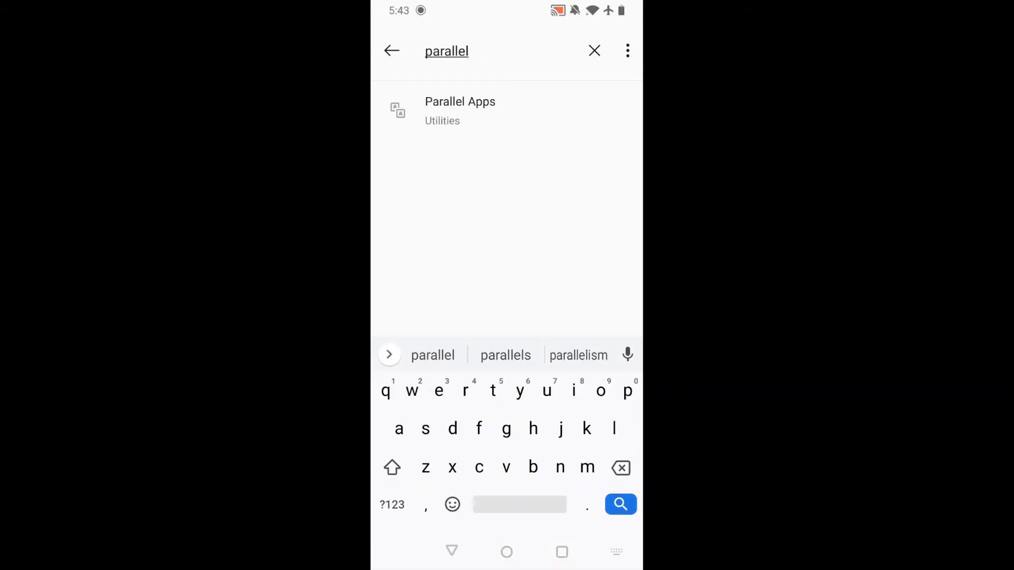
click(460, 105)
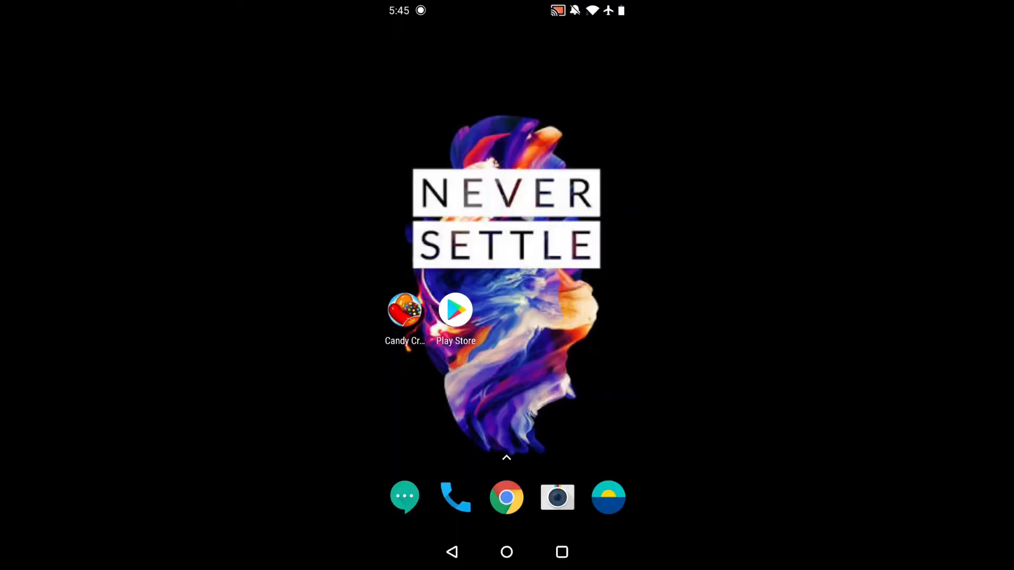
Search Play Store for 'multiple accounts' and open Multiple Accounts: Dual Accounts.
click(456, 309)
text(multiple acco)
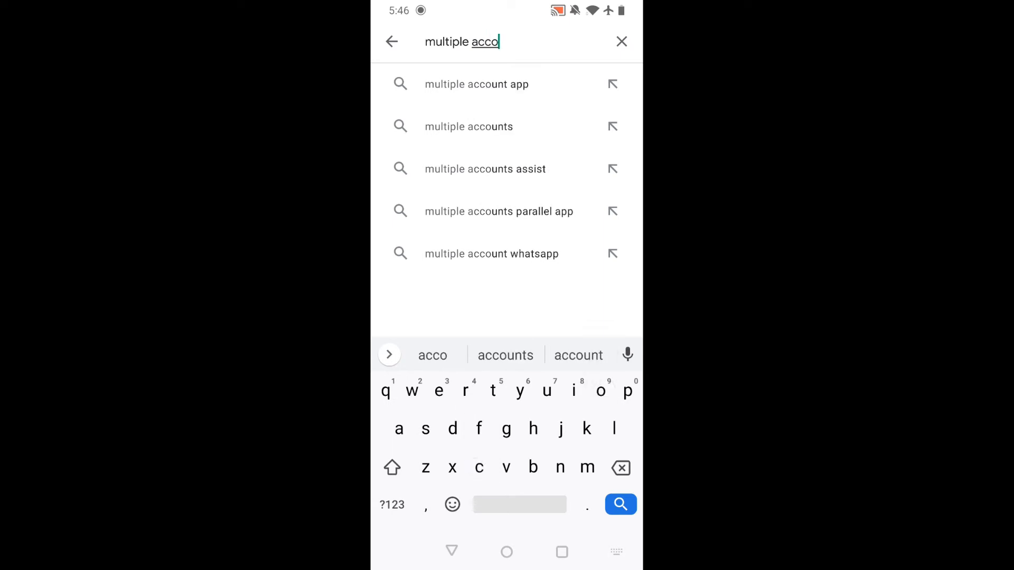
click(469, 126)
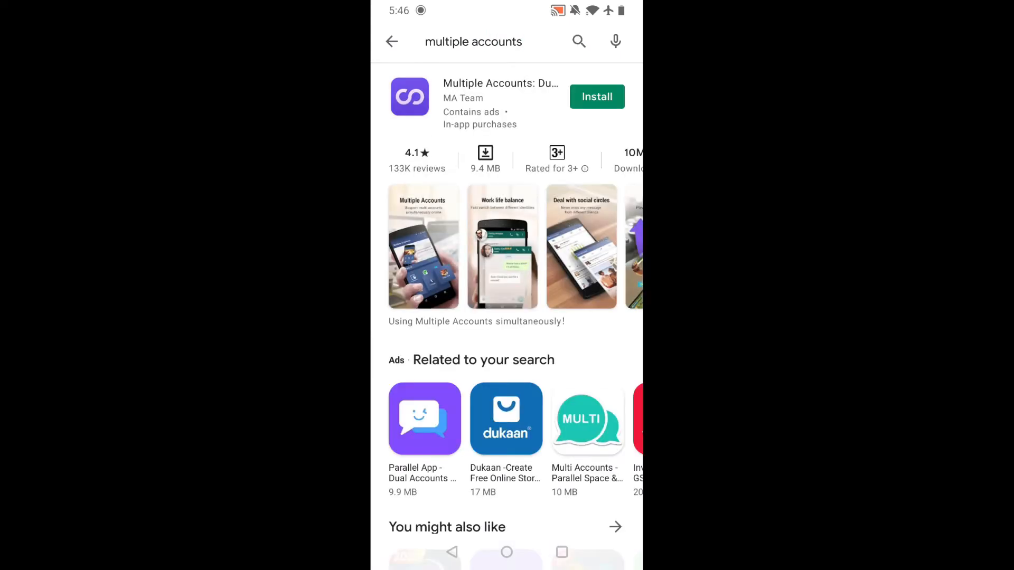
click(501, 84)
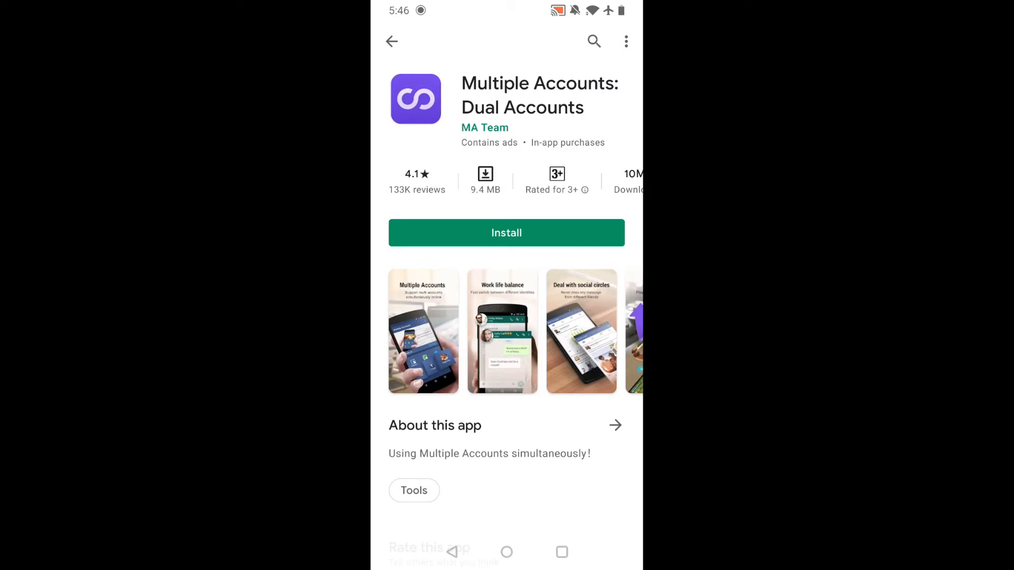
Install Multiple Accounts: Dual Accounts and open it once installed.
click(506, 233)
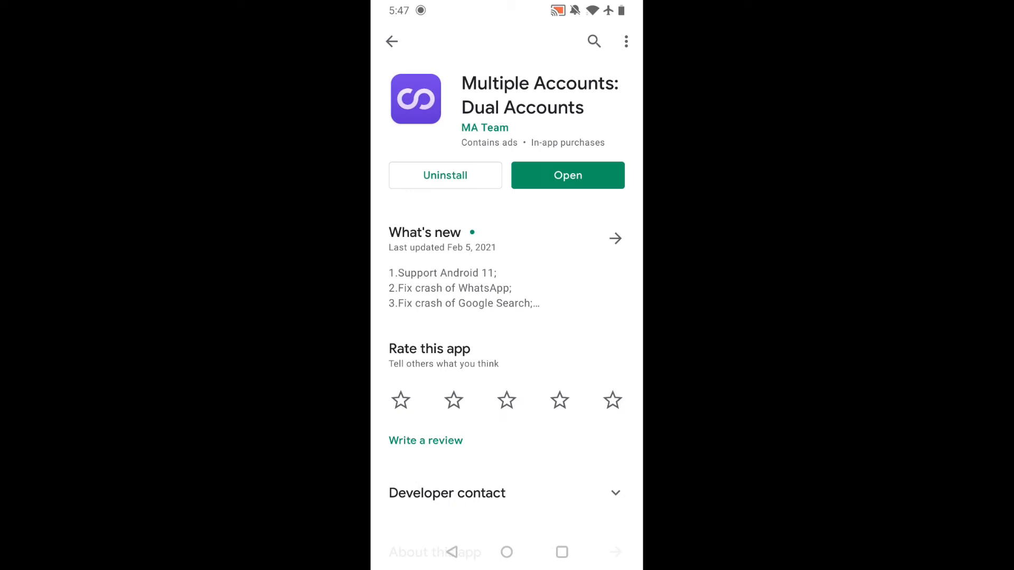
click(567, 175)
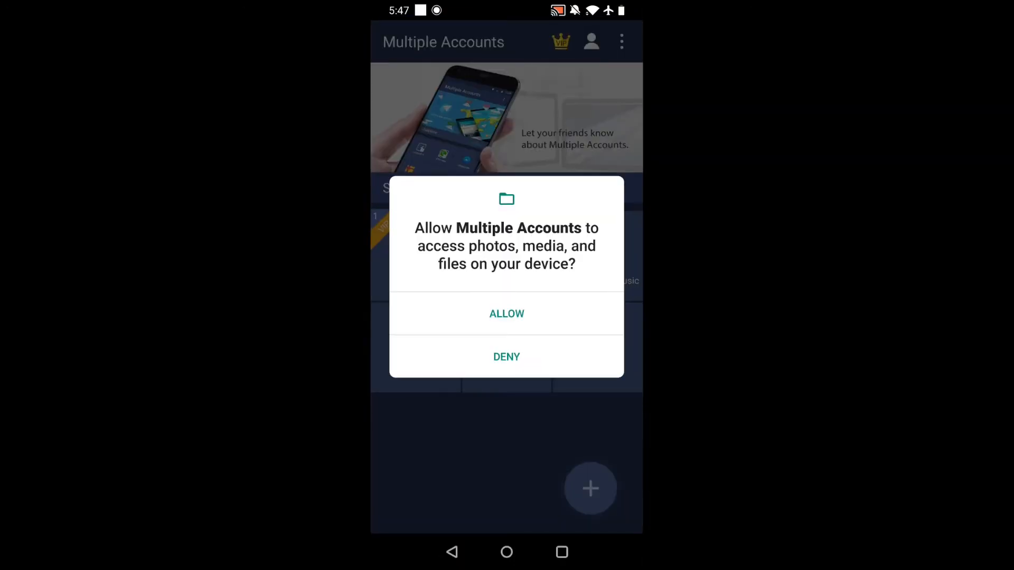
Allow access to photos, media and files, then open the add-app list.
click(506, 314)
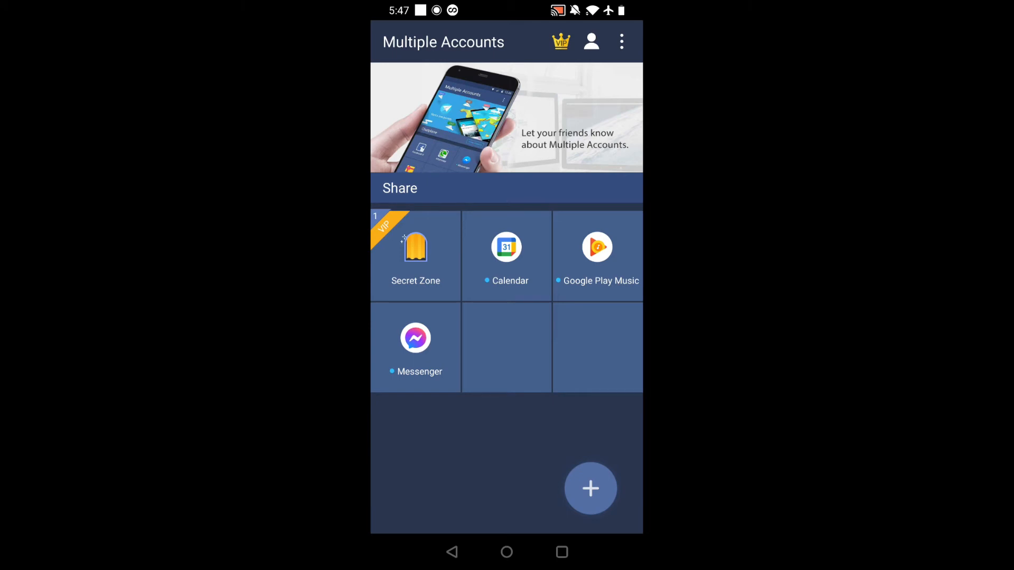
click(590, 489)
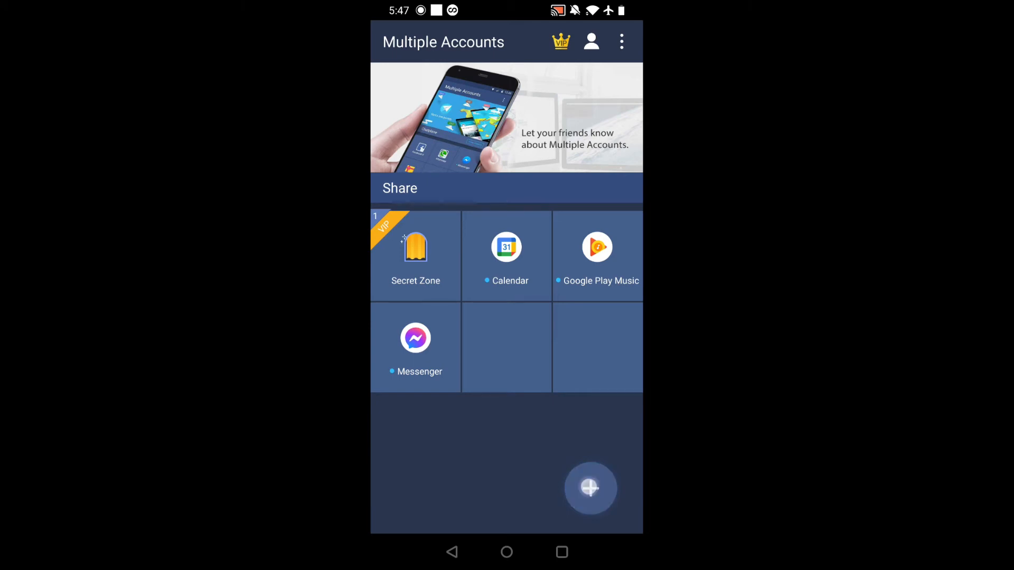
click(589, 489)
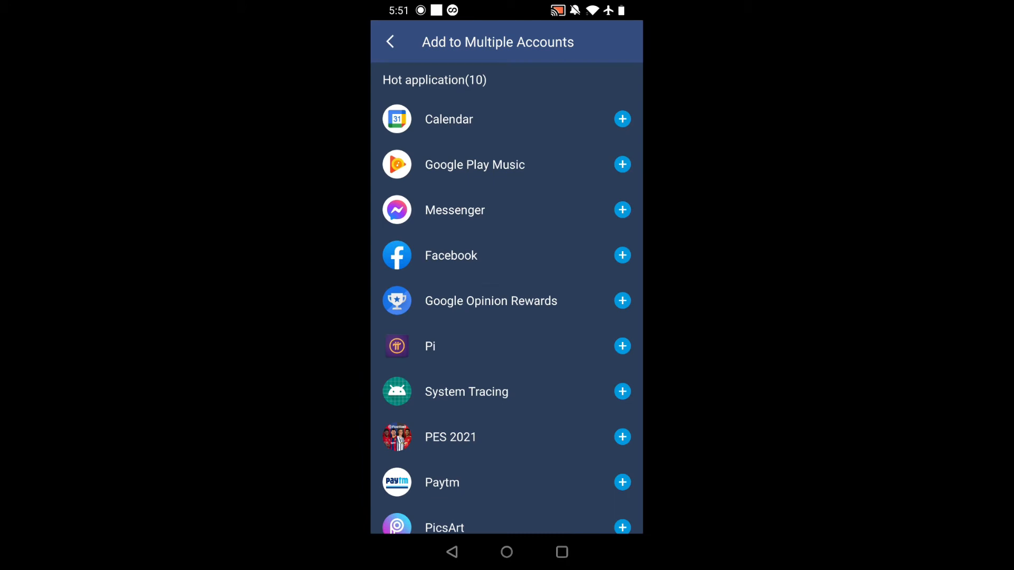
Scroll the Add to Multiple Accounts list and add Candy Crush Saga.
scroll(down, 3)
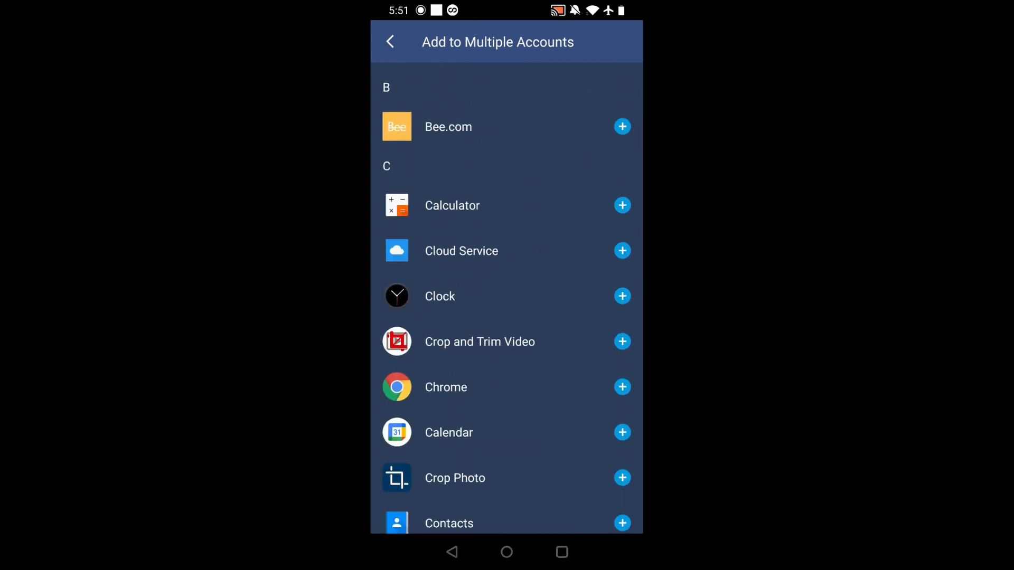
scroll(down, 3)
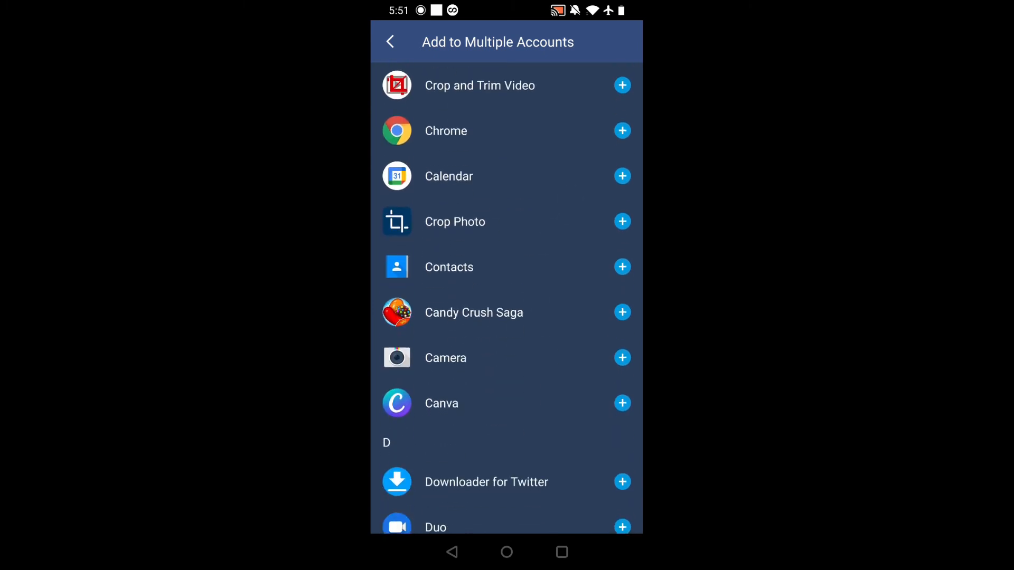
click(622, 312)
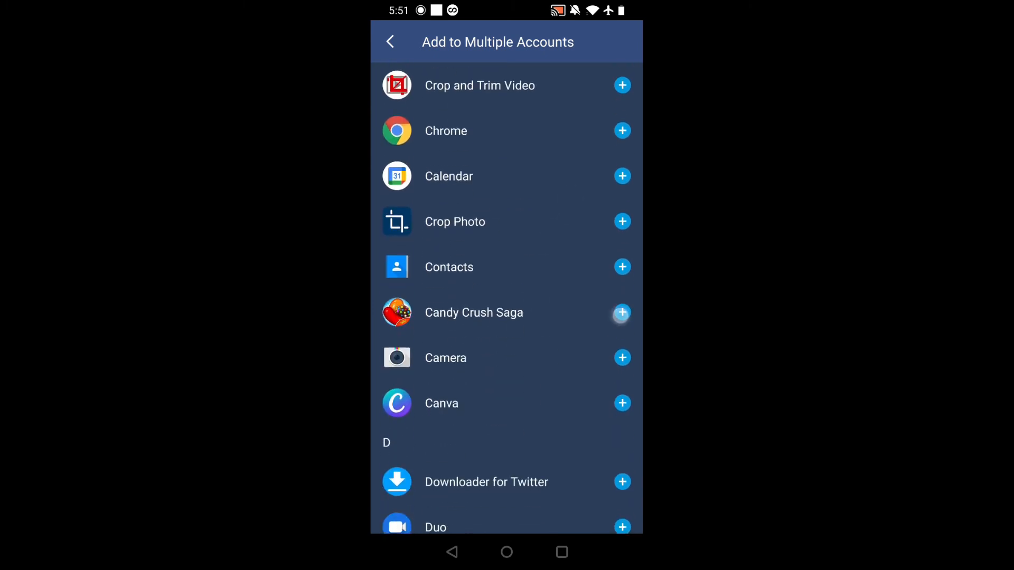
click(622, 314)
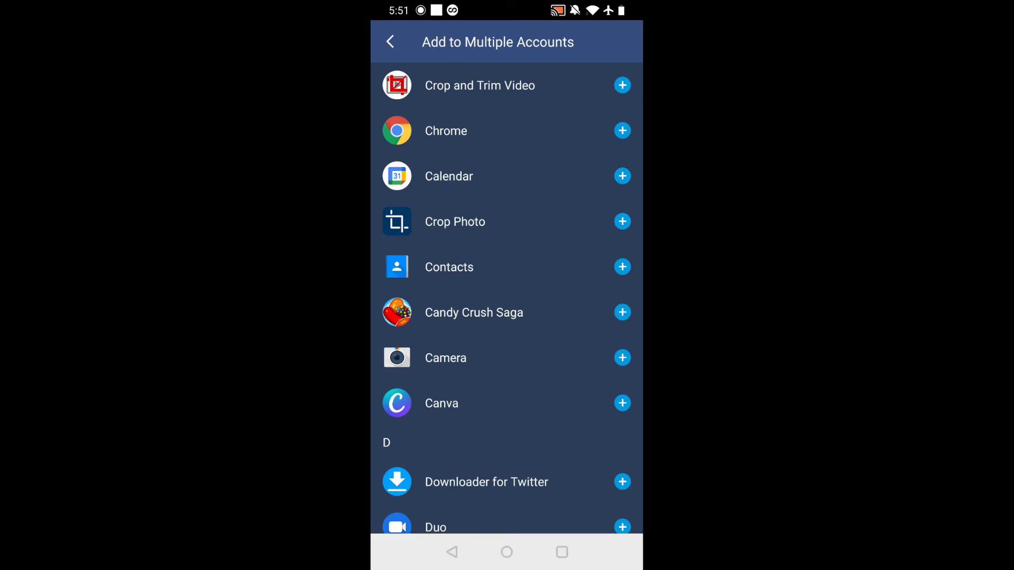
click(622, 312)
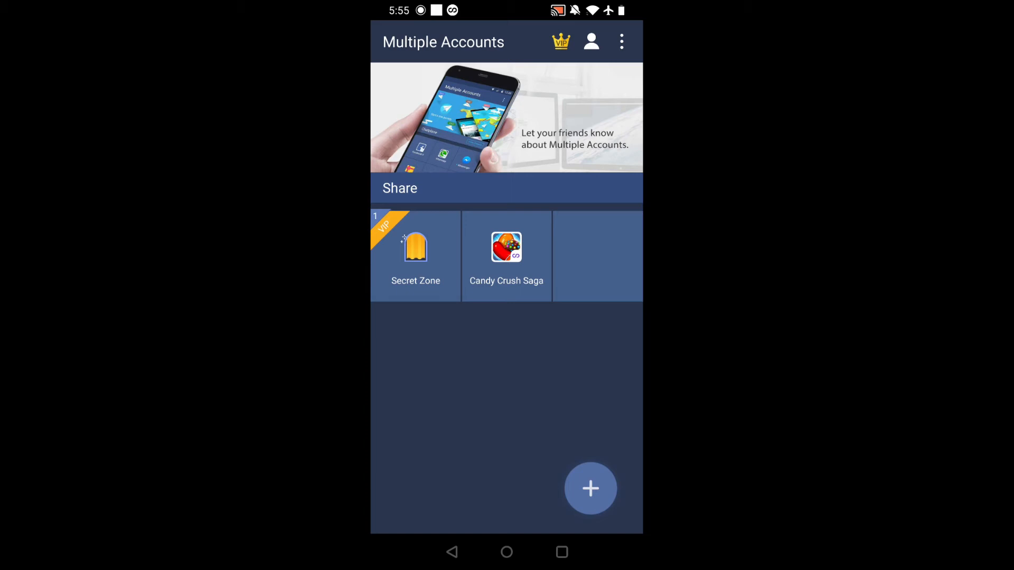
Add a Home Screen Icon for the Candy Crush Saga clone with default name, placed automatically.
click(505, 252)
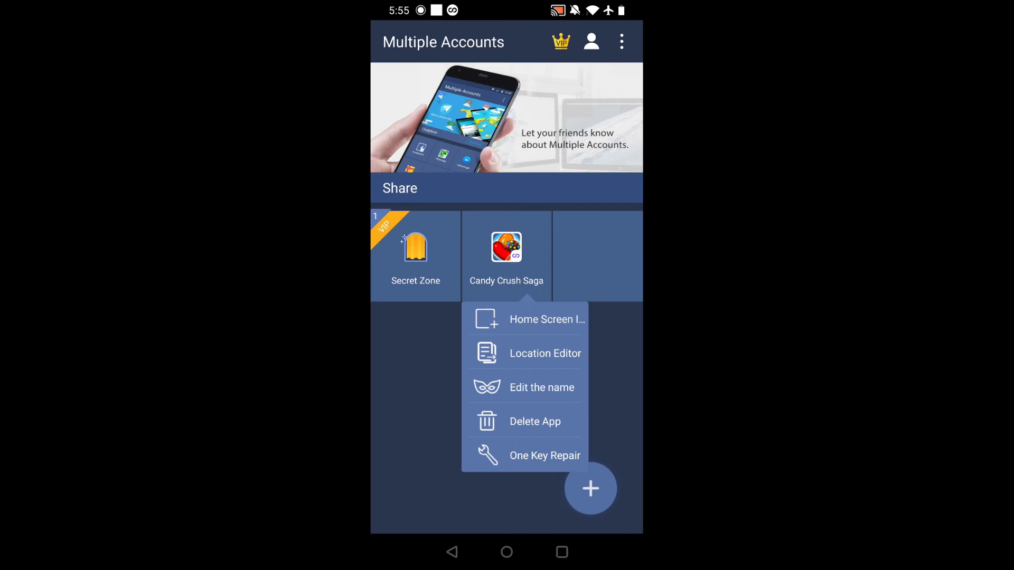
click(547, 319)
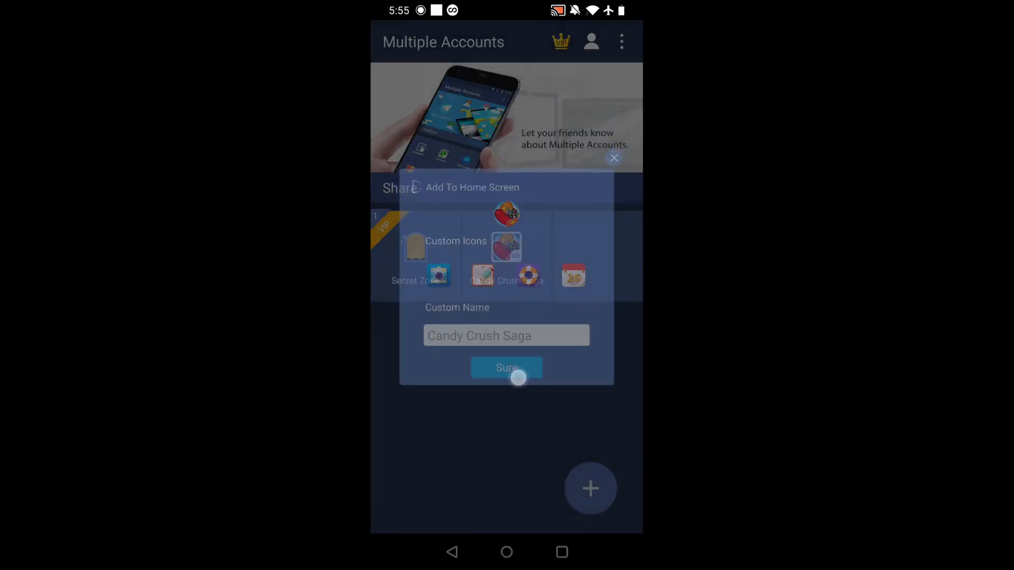
click(506, 368)
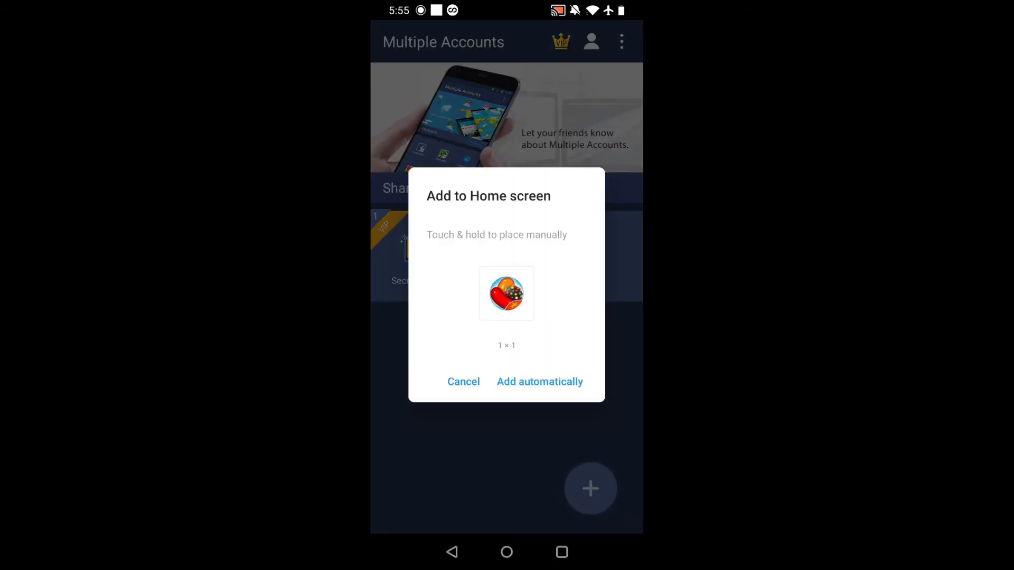
click(539, 382)
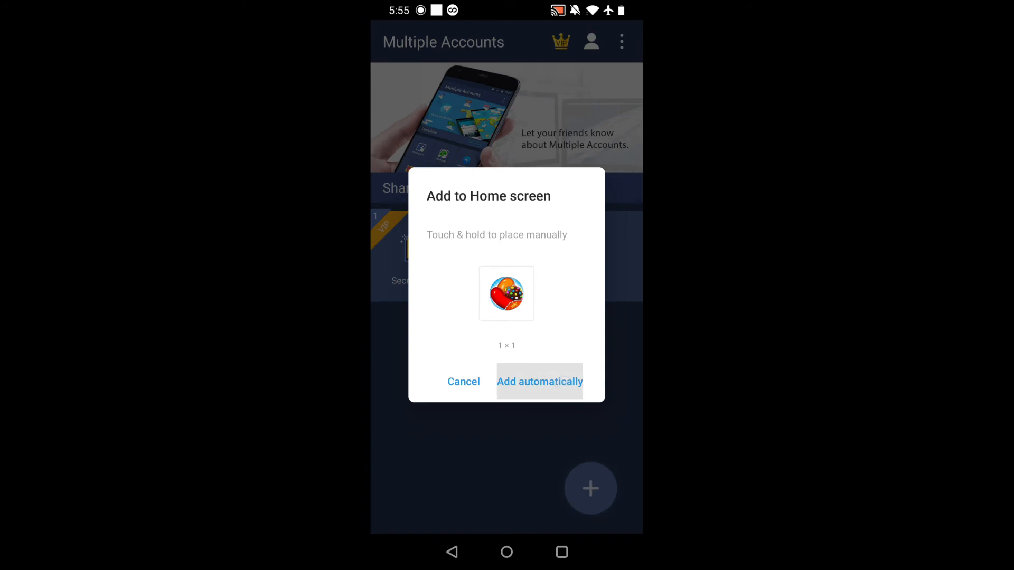
click(540, 382)
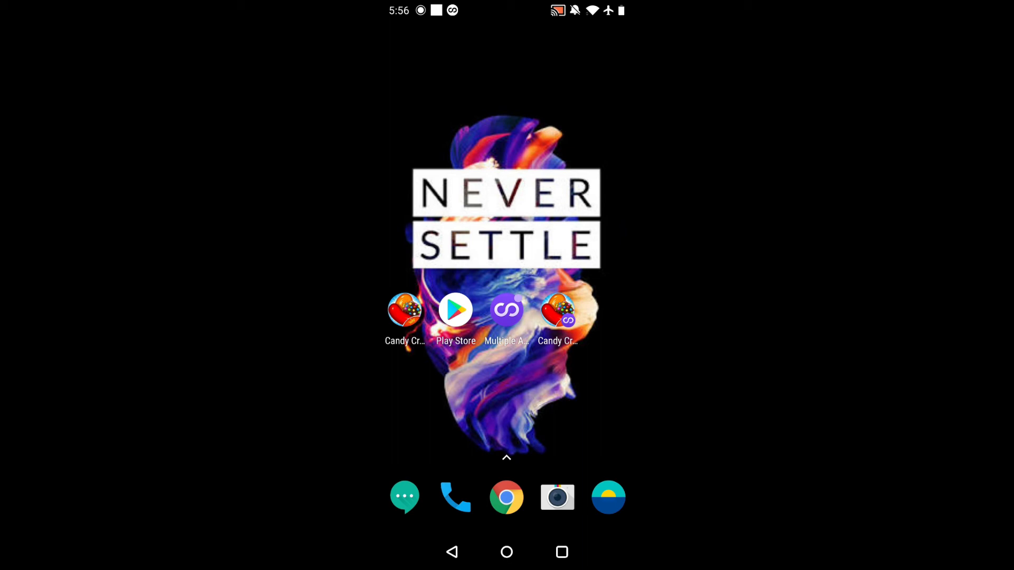
Delete the Candy Crush Saga clone and its data, leaving only Secret Zone.
click(506, 310)
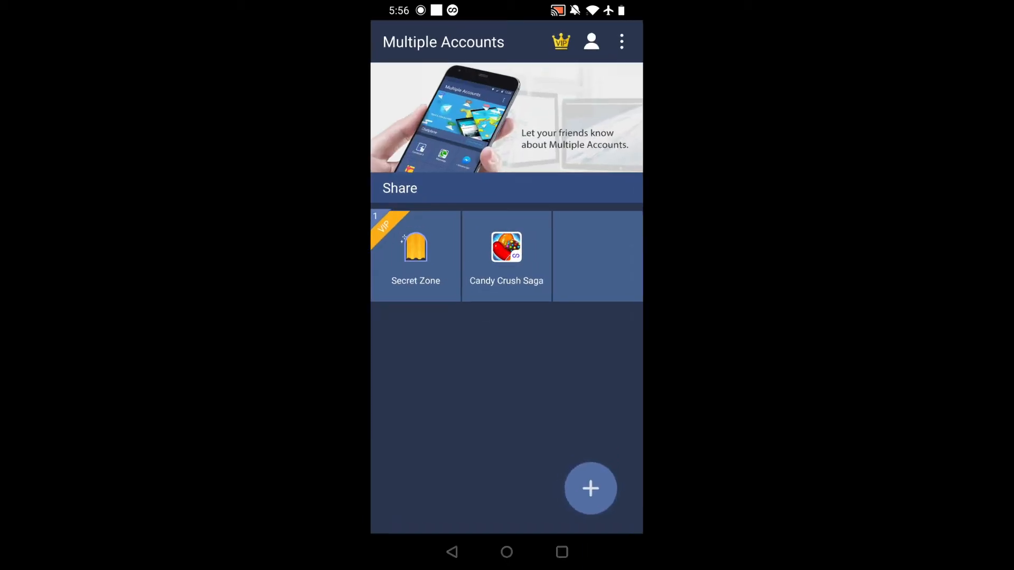
click(506, 252)
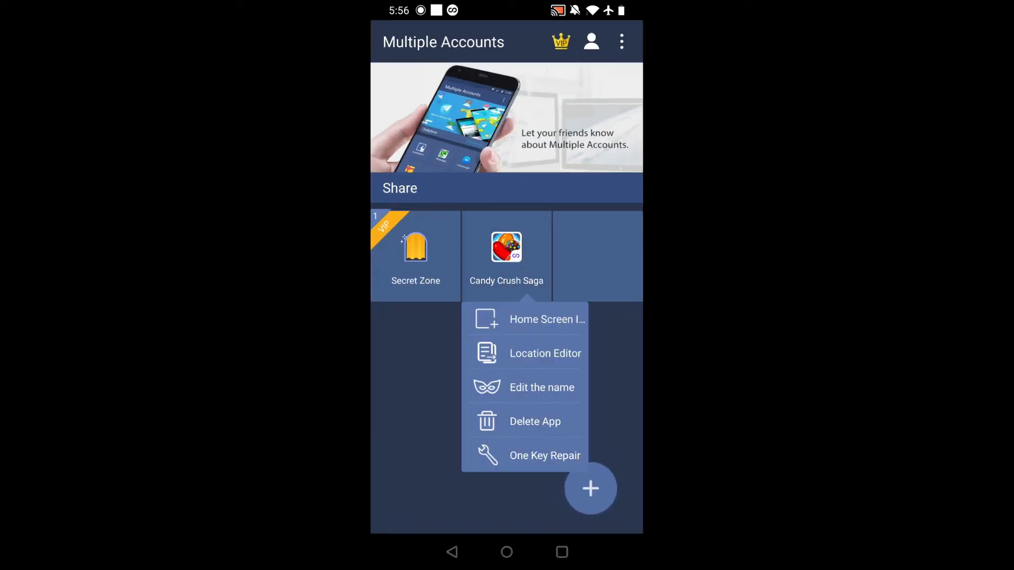
click(535, 421)
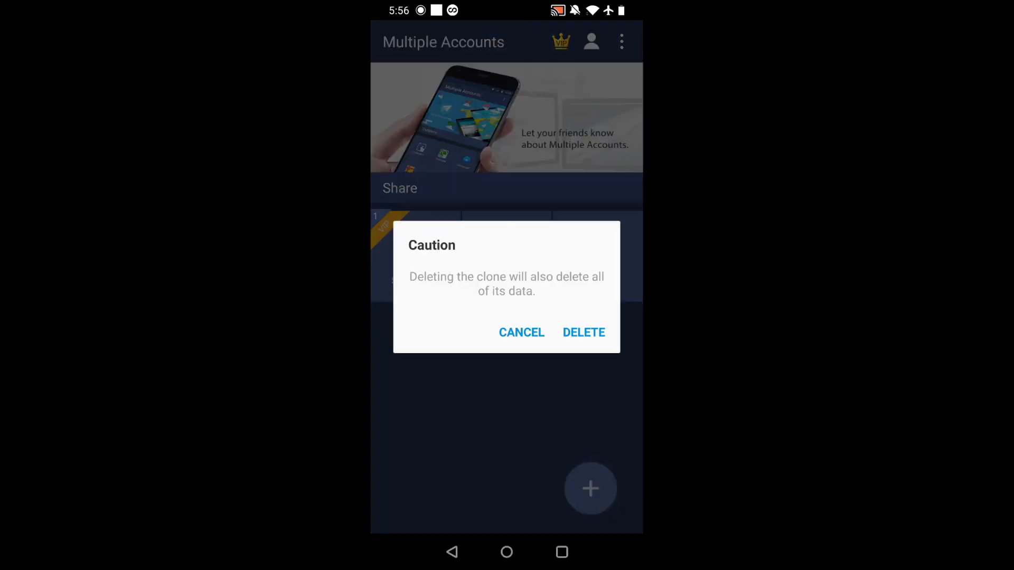
click(522, 333)
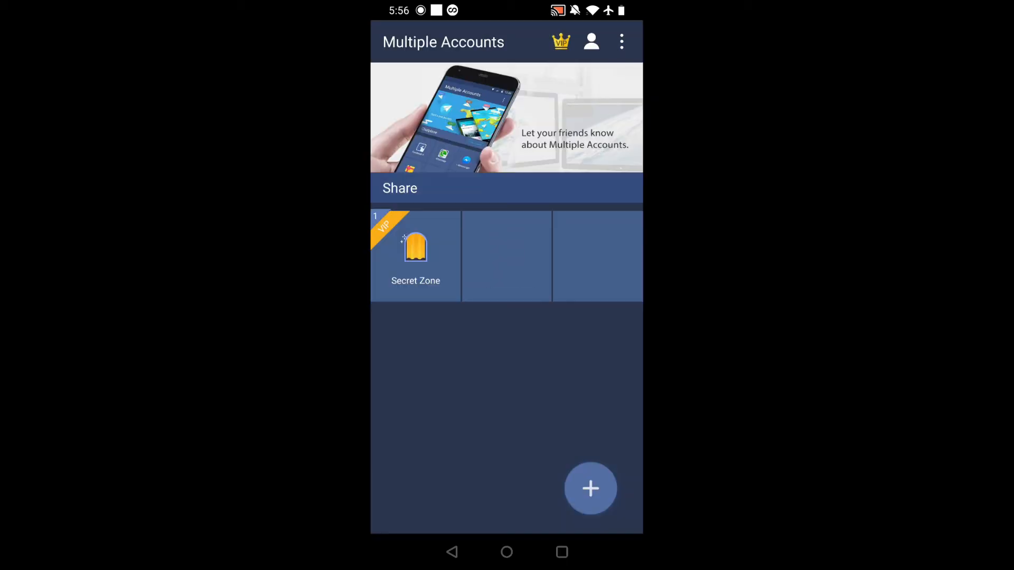